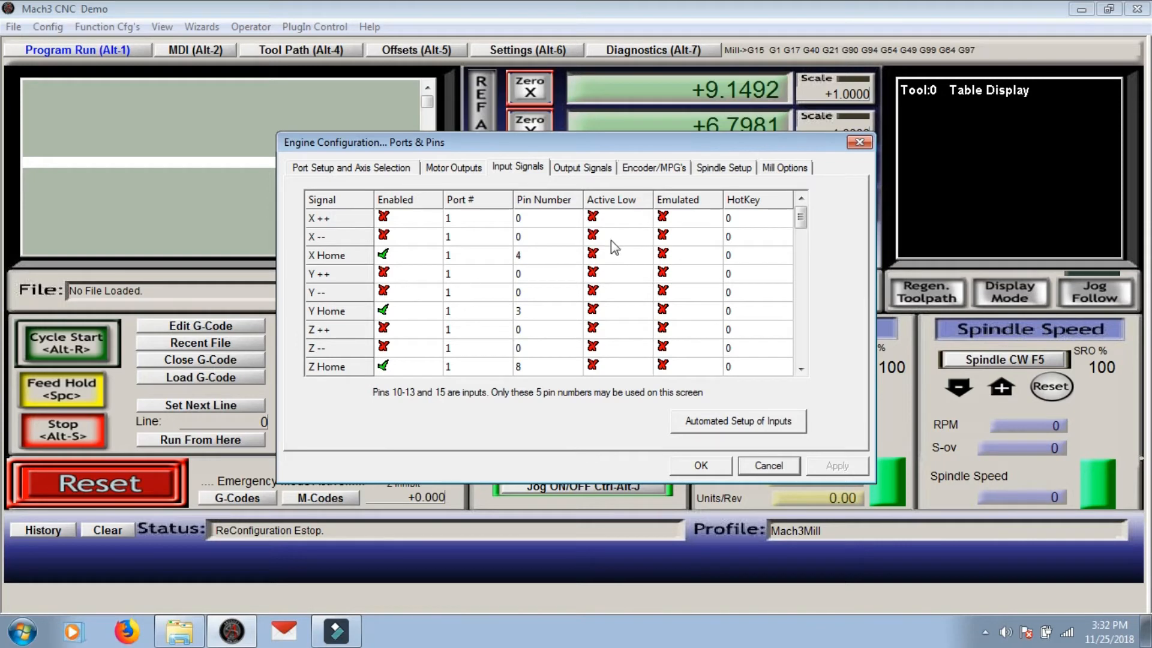
pyautogui.moveTo(636, 261)
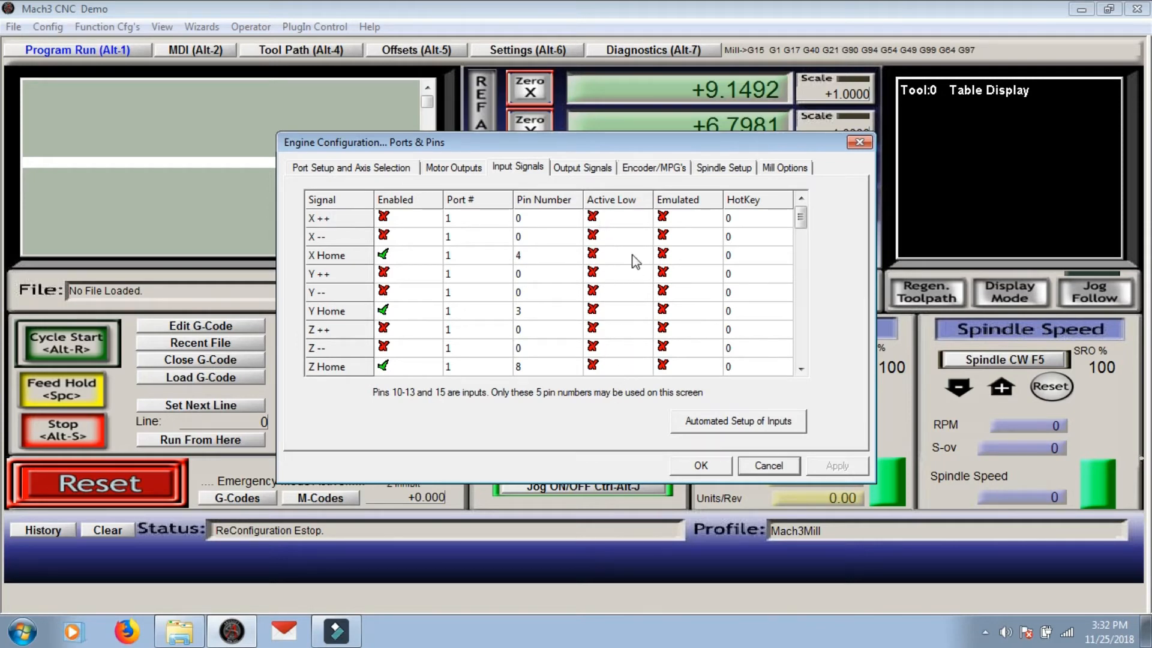
pyautogui.moveTo(450, 177)
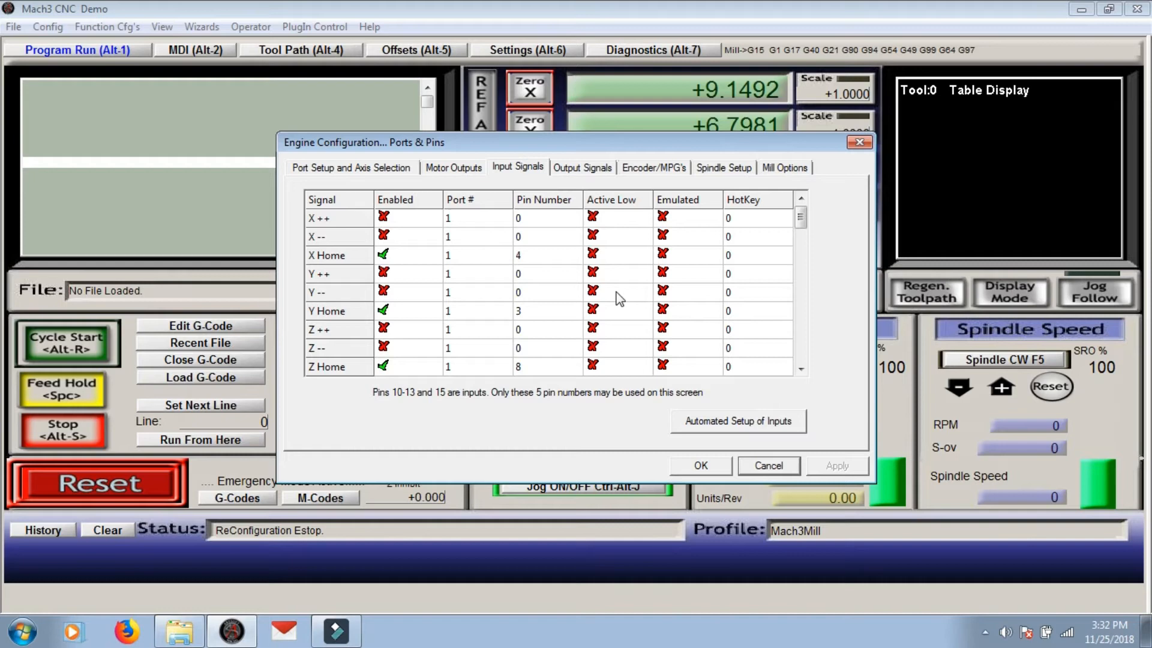
pyautogui.moveTo(612, 242)
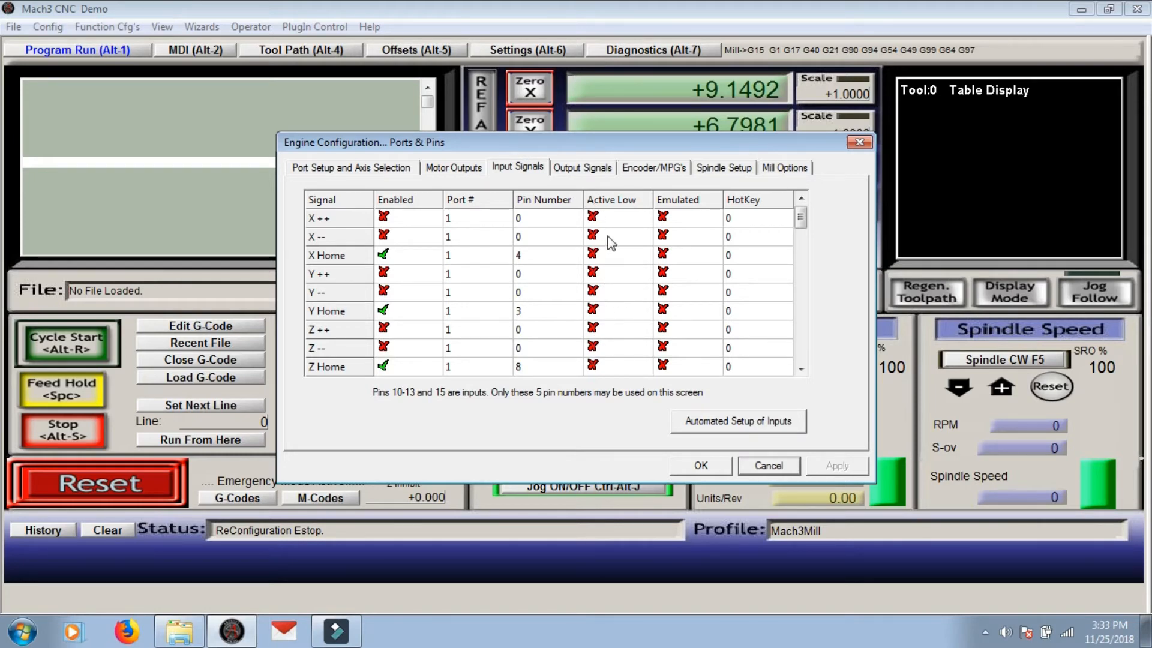
pyautogui.moveTo(603, 266)
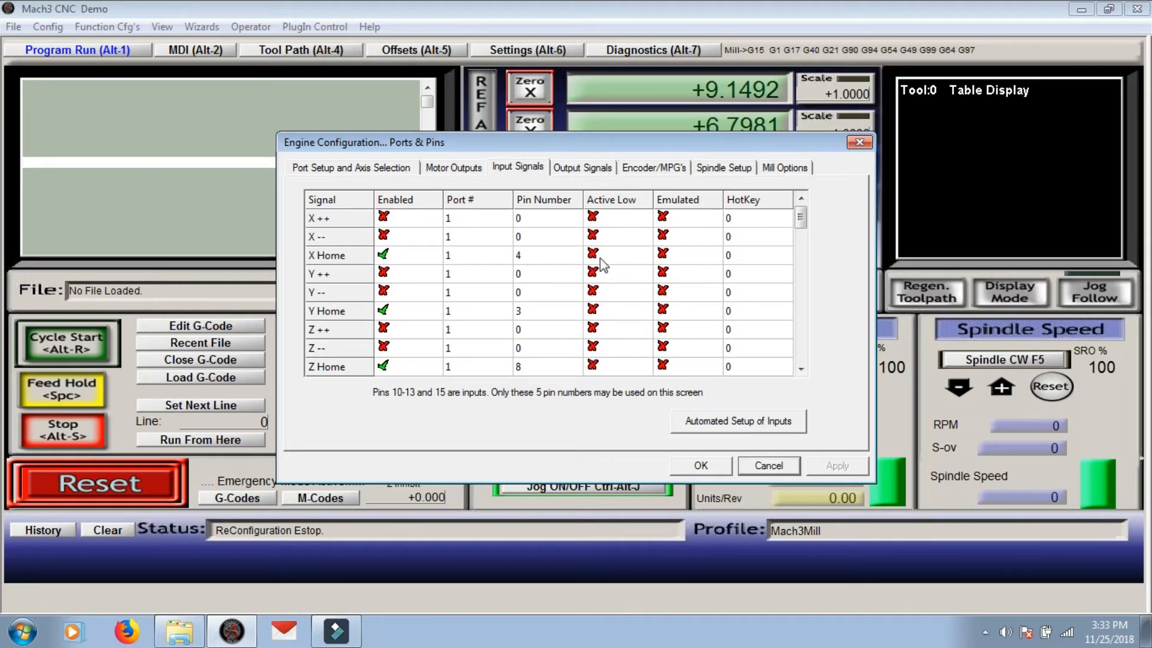
# Step: Accept the X, Y and Z home inputs on pins 4, 3 and 8
pyautogui.click(592, 255)
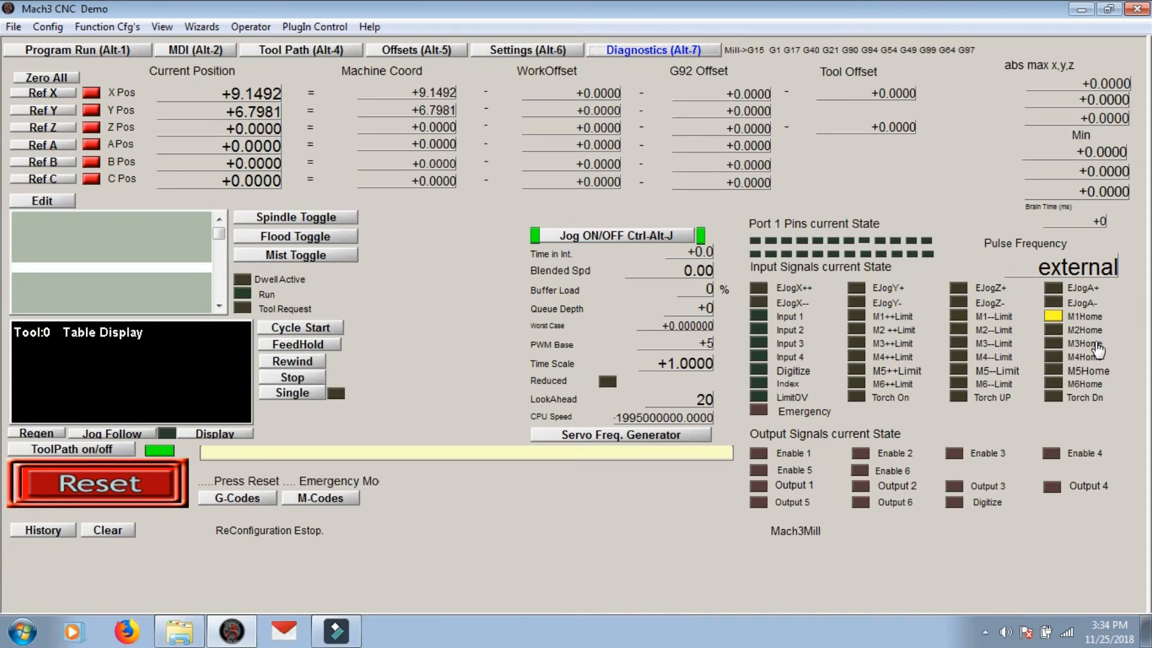
# Step: Cycle the emergency stop Reset from the Diagnostics screen
pyautogui.click(96, 482)
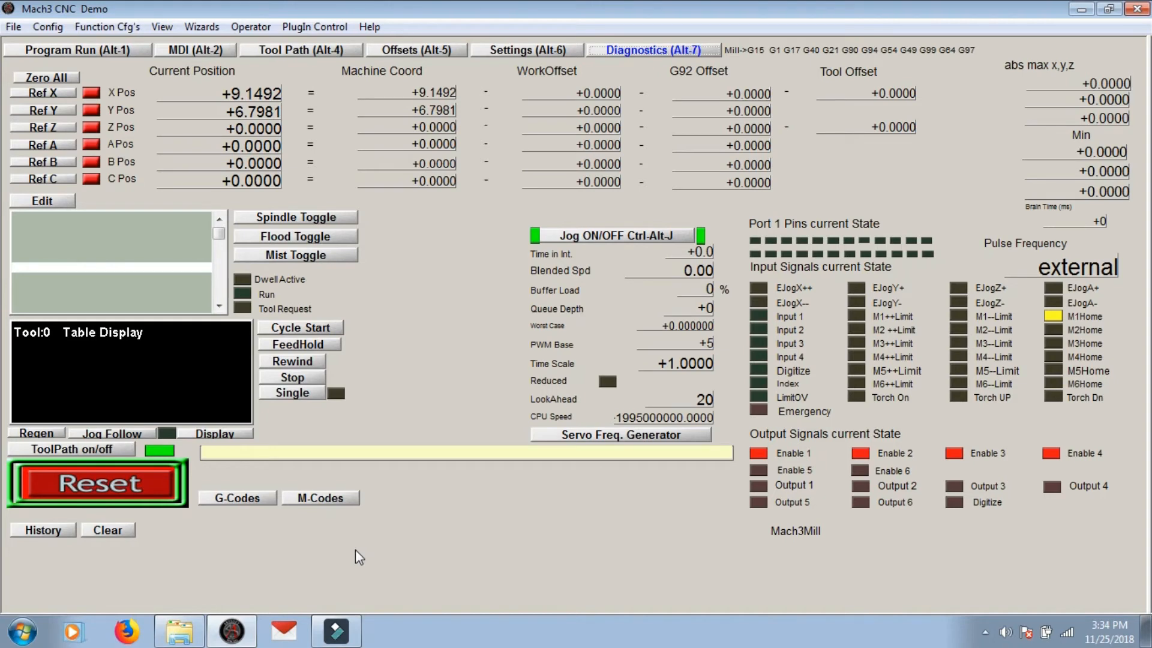
pyautogui.click(96, 482)
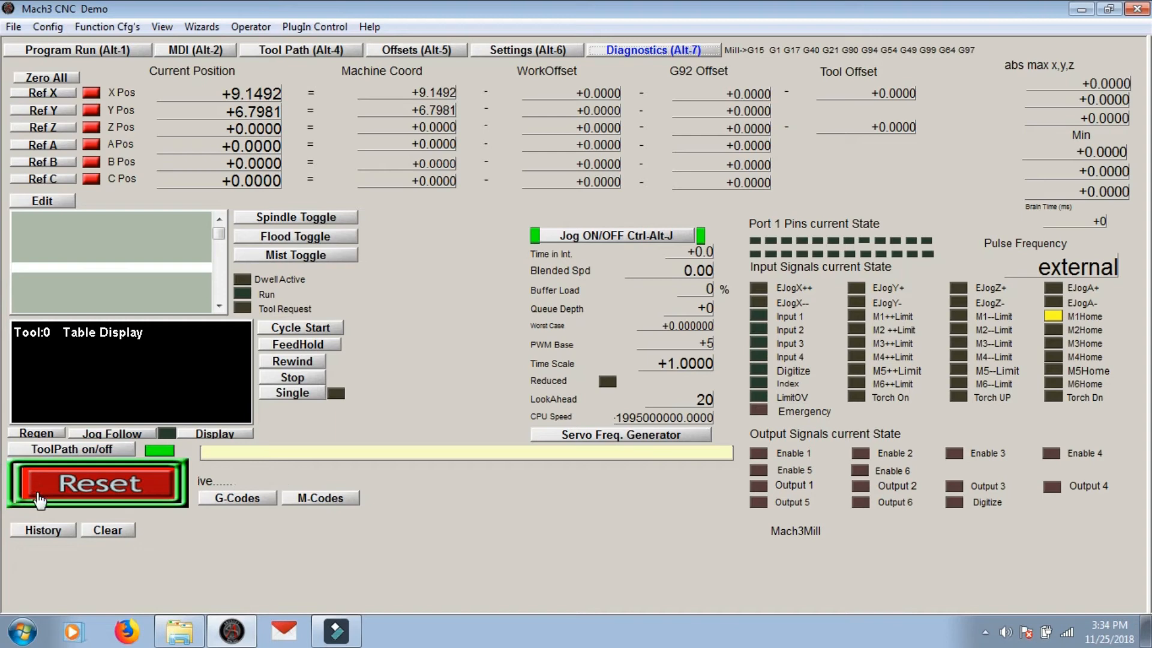
# Step: Toggle emergency stop reset repeatedly, then bring up Config > Ports and Pins
pyautogui.click(95, 484)
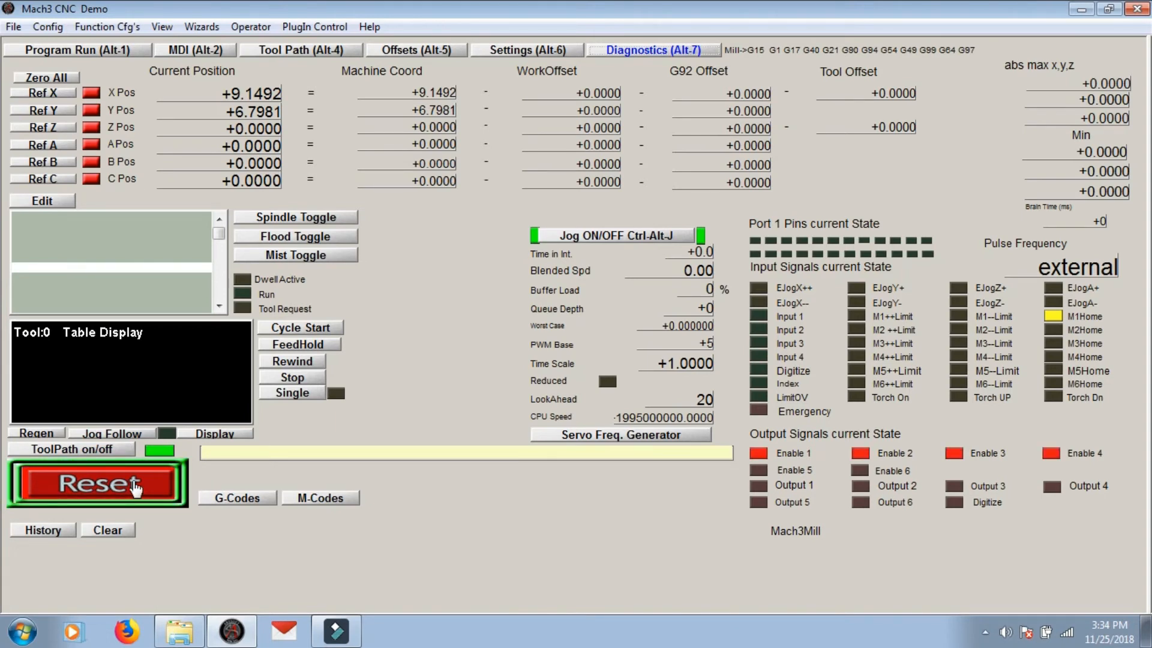
pyautogui.click(96, 482)
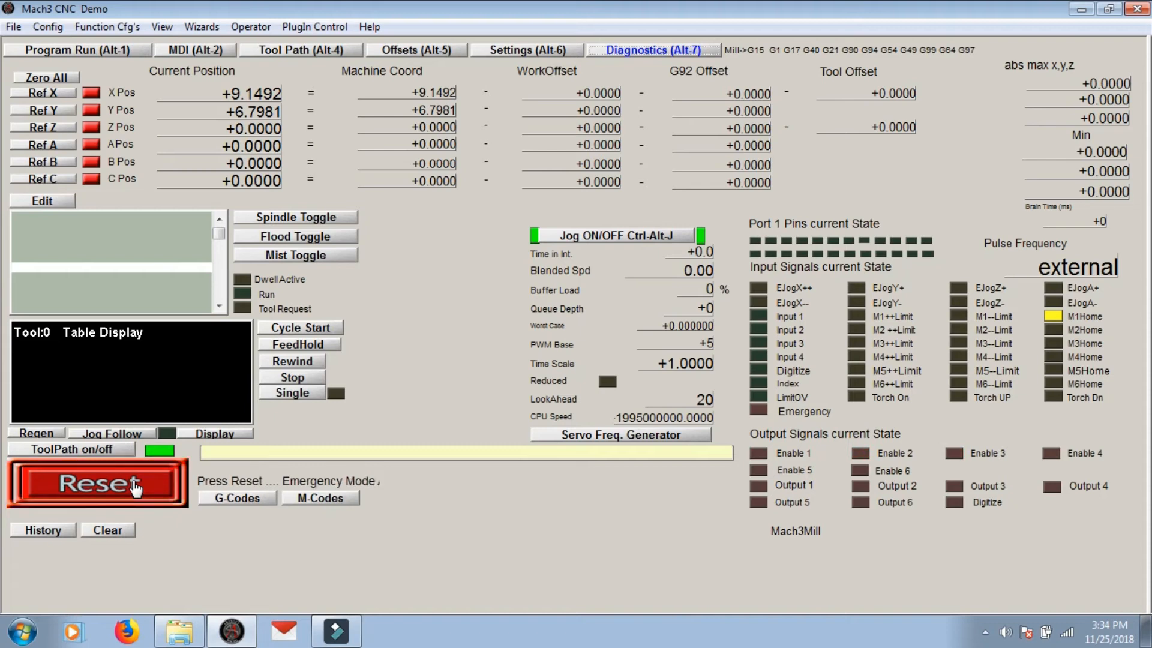
pyautogui.click(96, 482)
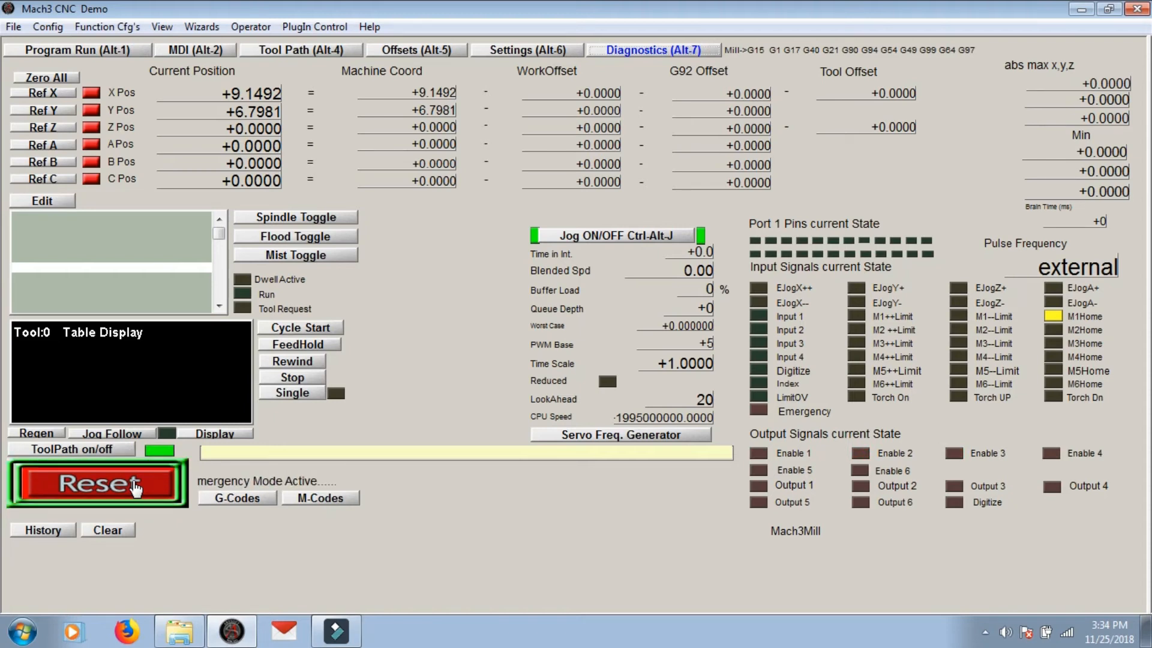
pyautogui.click(96, 484)
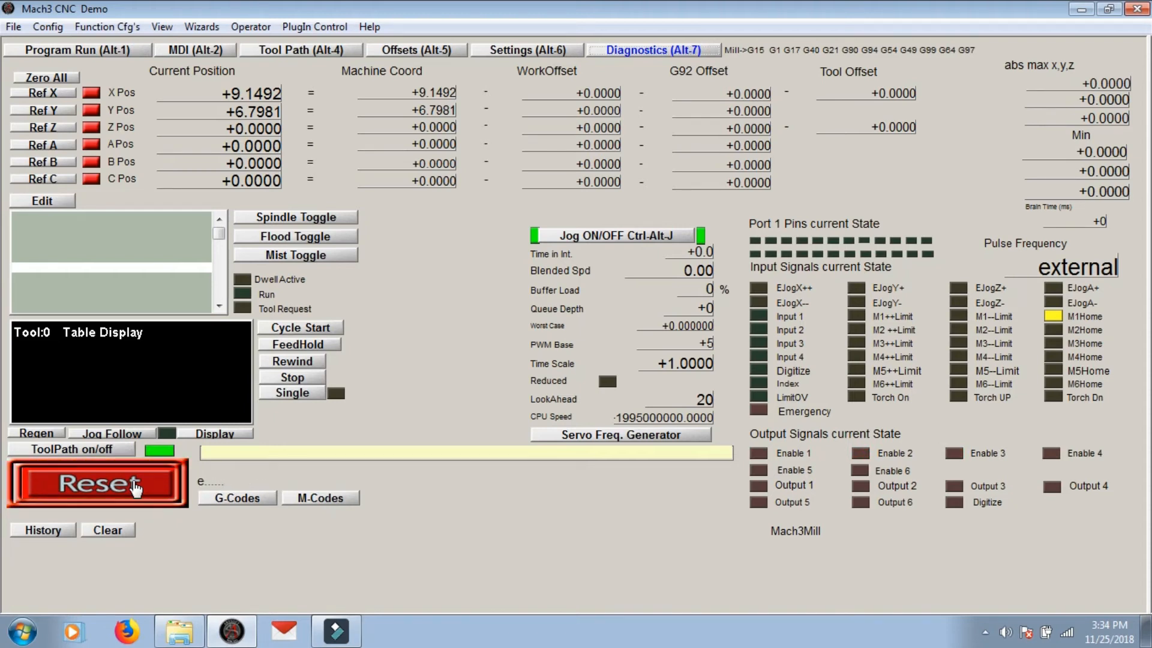
pyautogui.click(95, 484)
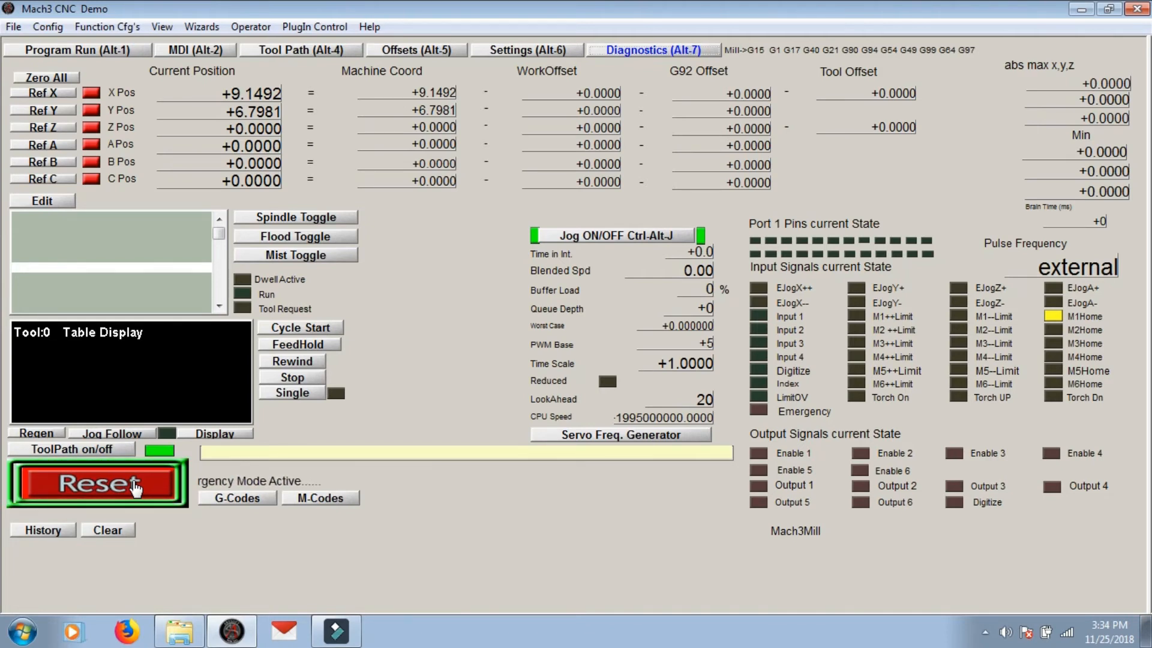
pyautogui.click(96, 483)
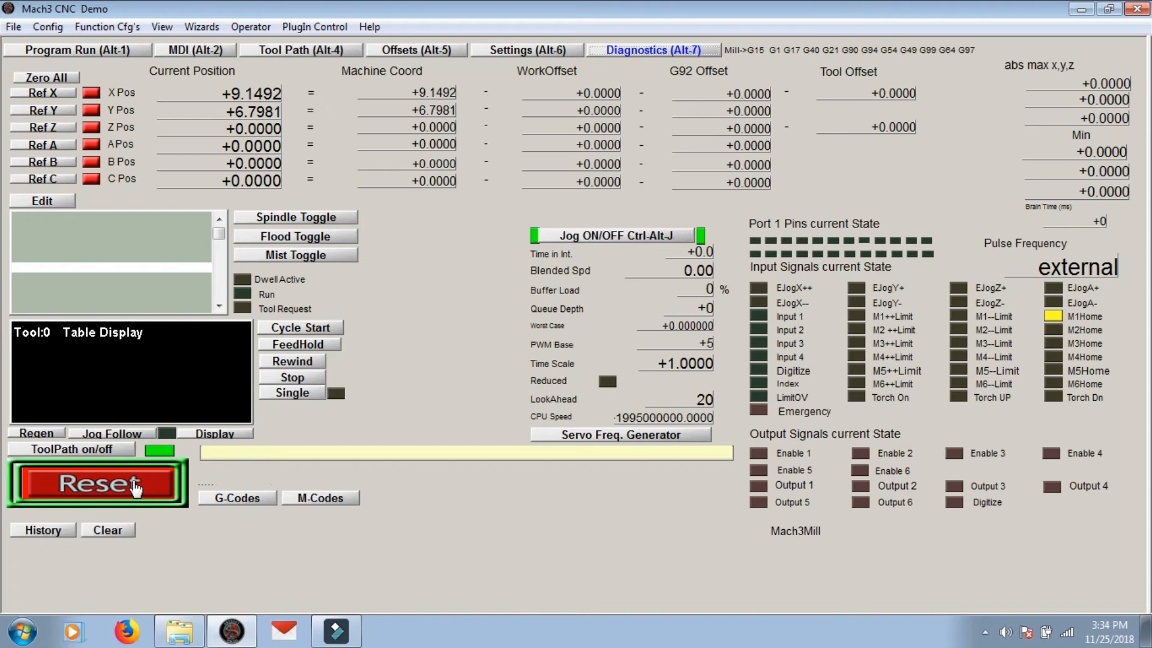
pyautogui.click(96, 483)
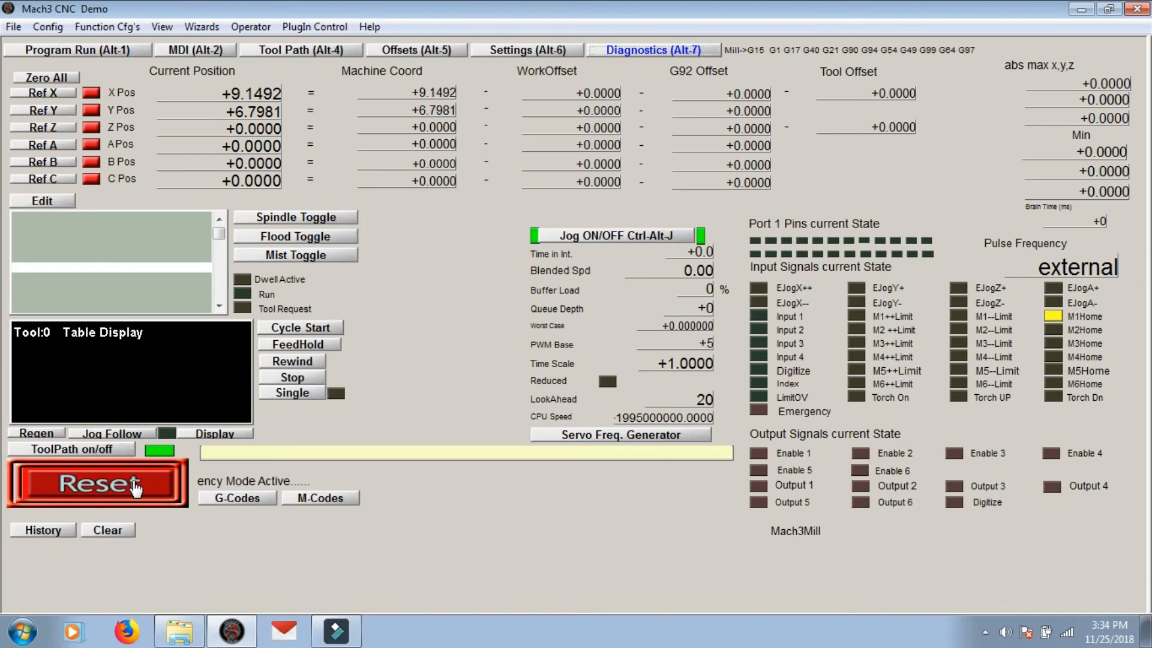
pyautogui.click(96, 484)
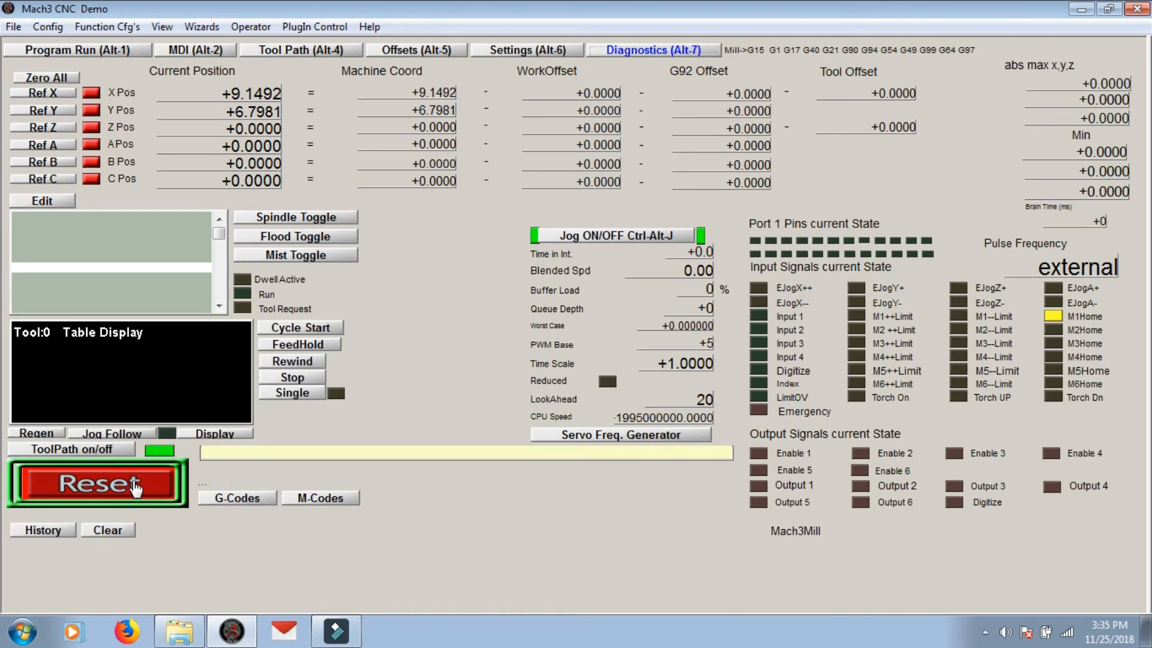
pyautogui.click(96, 482)
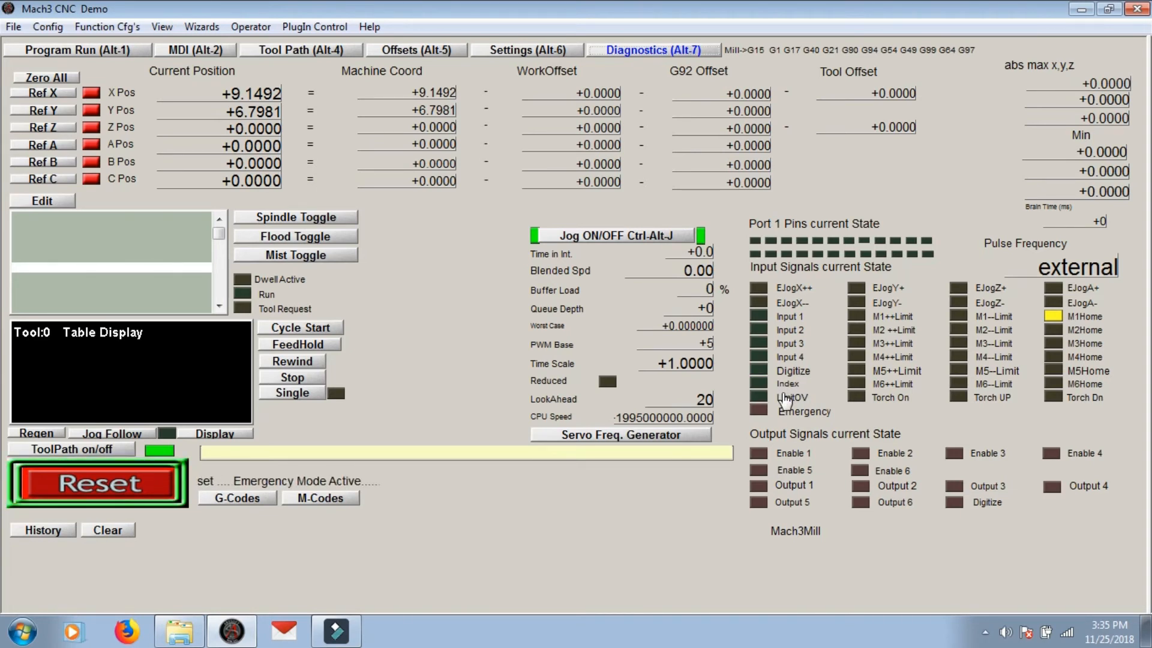
pyautogui.click(96, 484)
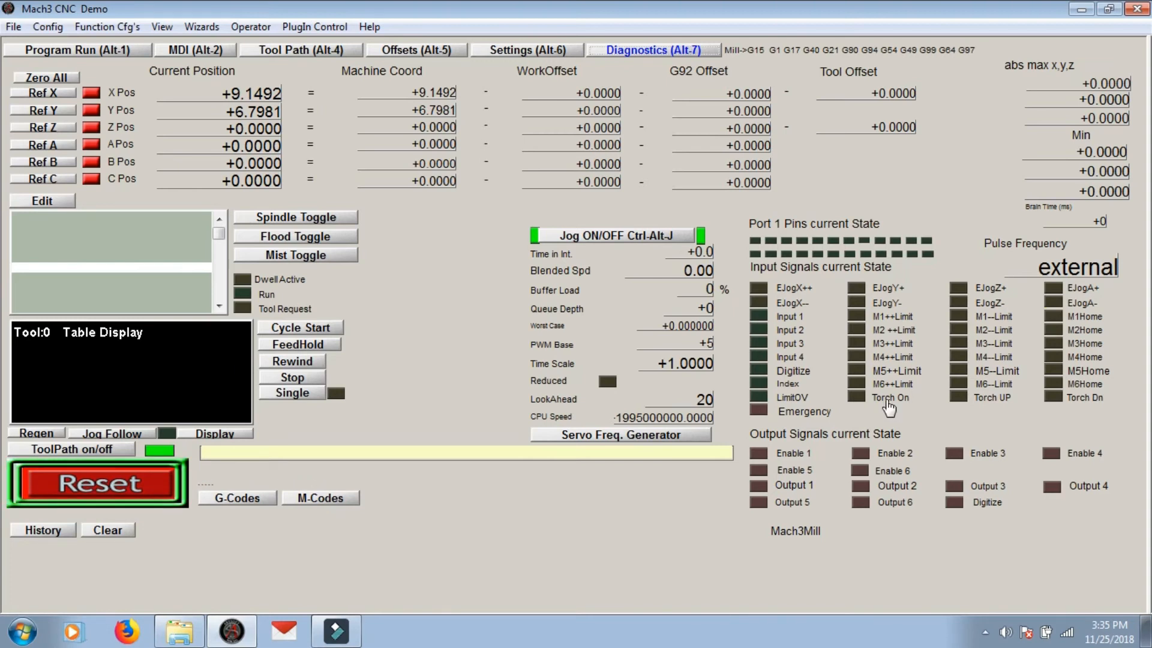
pyautogui.click(96, 482)
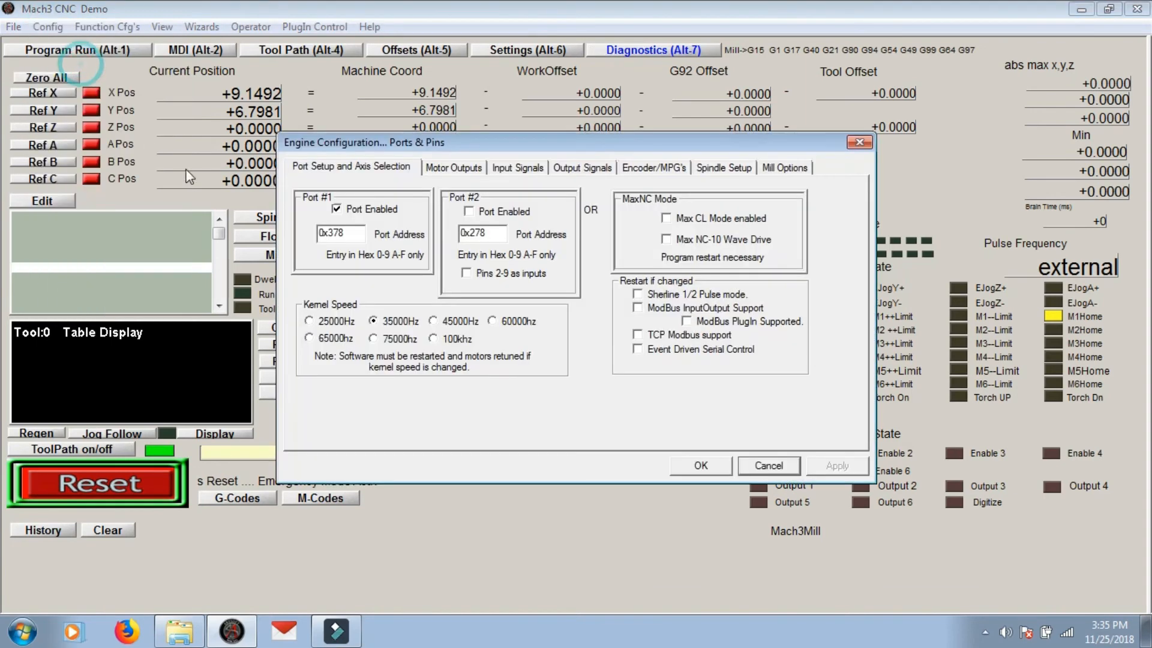
# Step: Check X/Y/Z Home pins on the Input Signals tab and close with OK
pyautogui.click(517, 168)
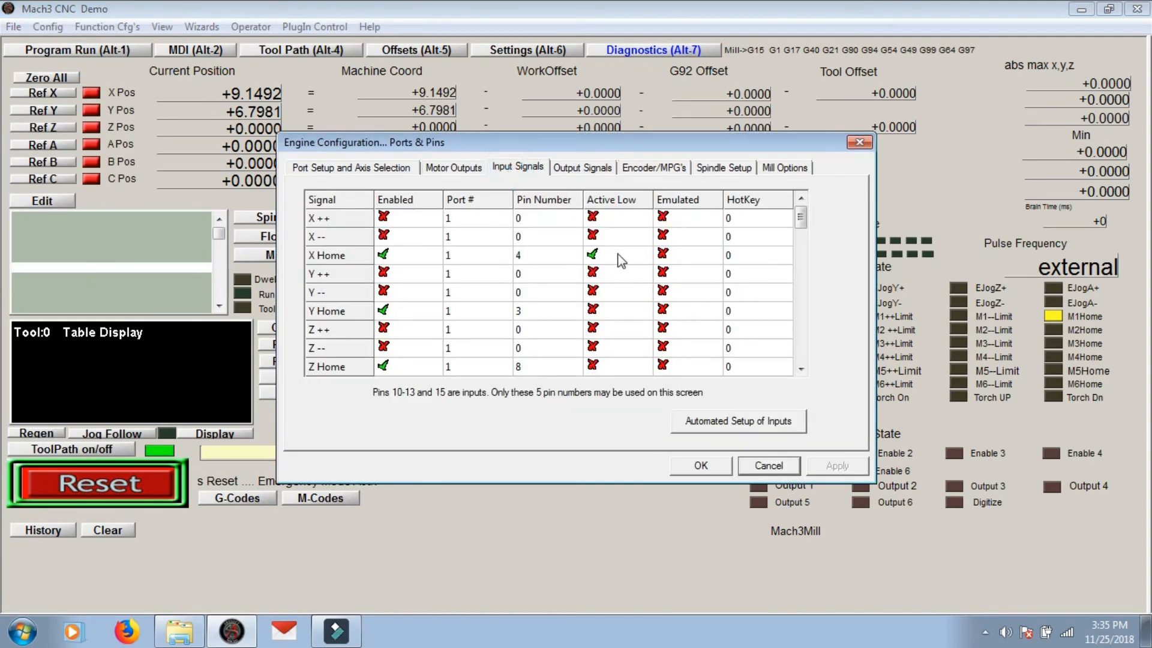
pyautogui.click(618, 255)
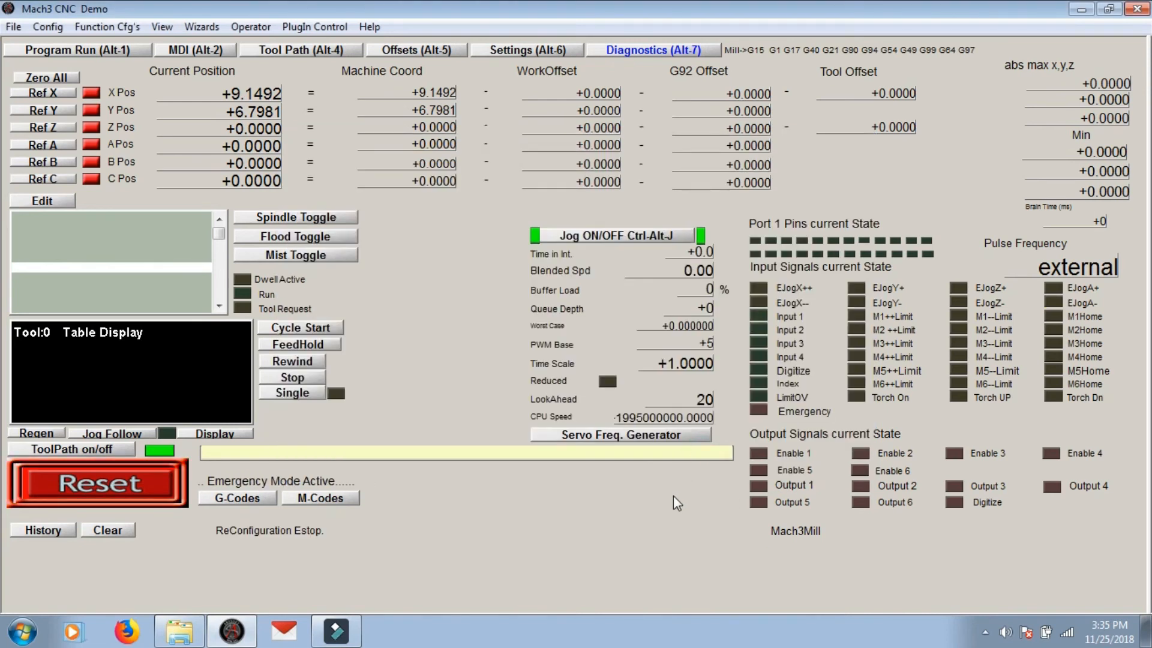
pyautogui.click(96, 483)
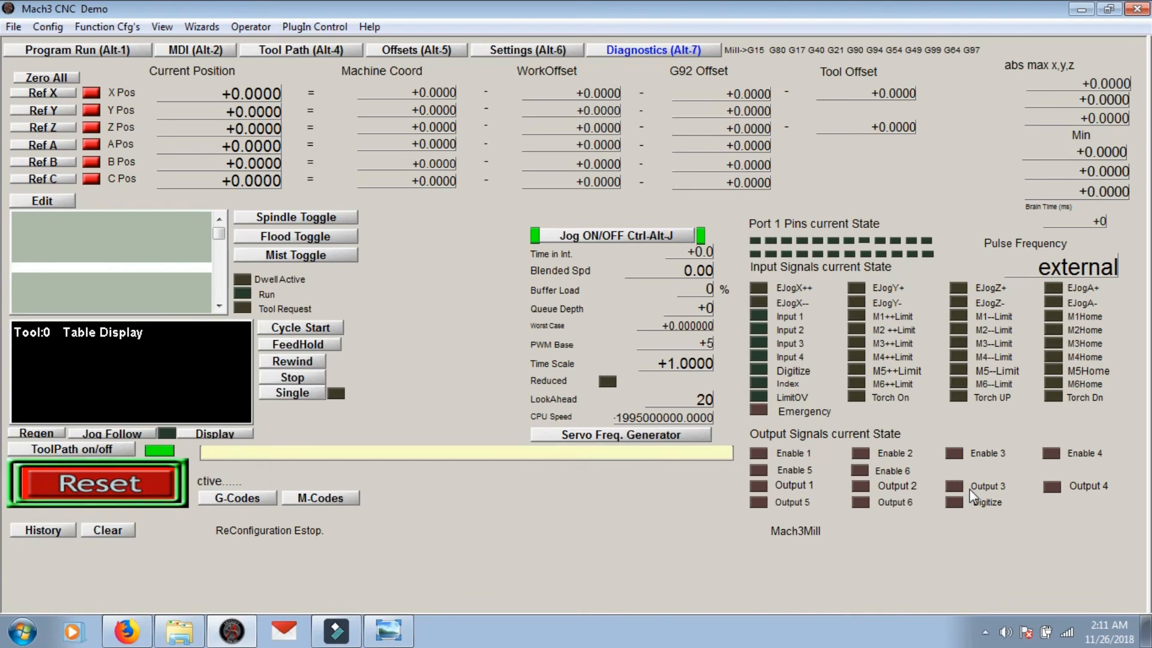
# Step: Toggle emergency stop reset, then open the Config menu
pyautogui.click(96, 483)
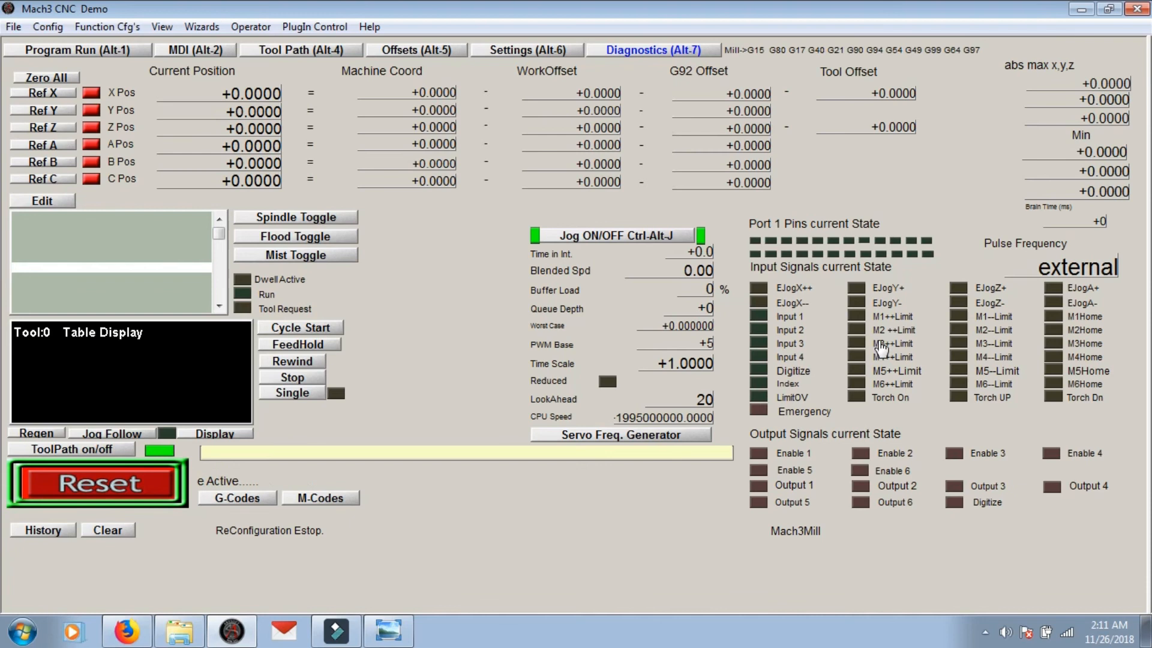
pyautogui.moveTo(498, 373)
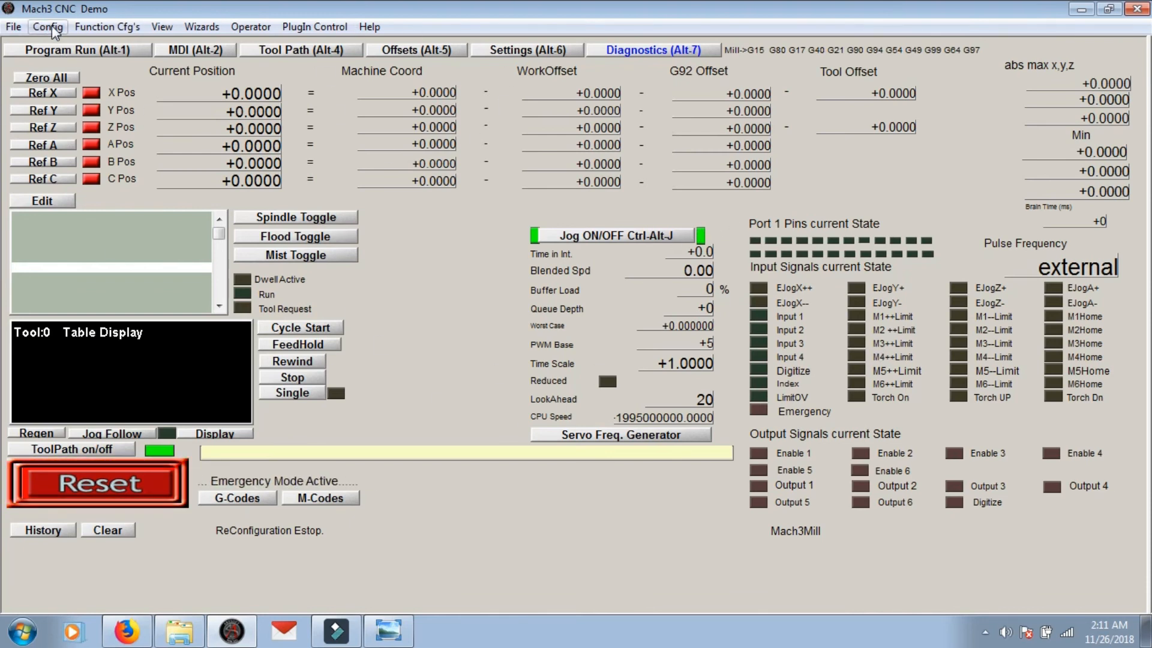
pyautogui.click(96, 484)
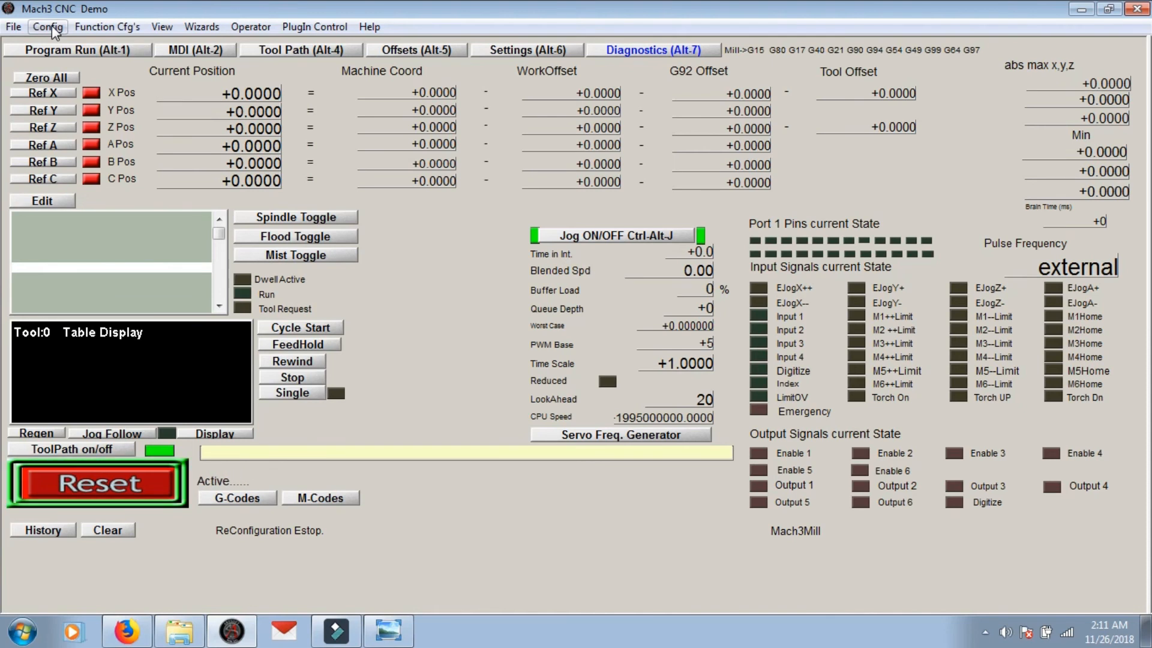
pyautogui.click(47, 27)
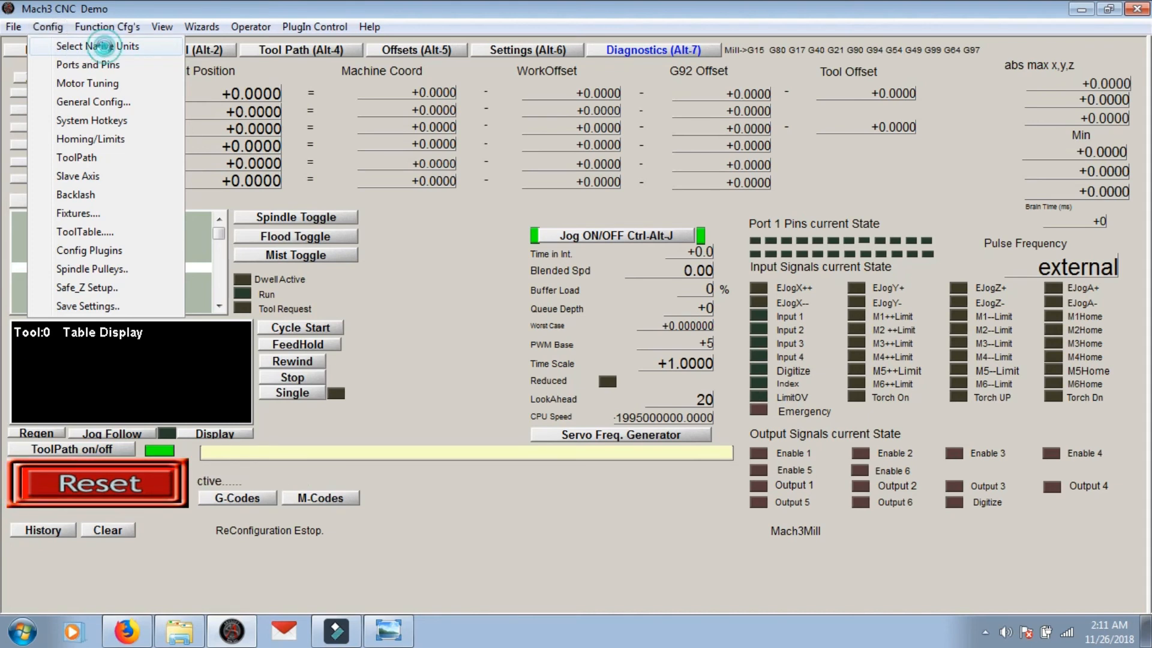
# Step: Select Native Units, accept the warning, and confirm MM's
pyautogui.click(98, 46)
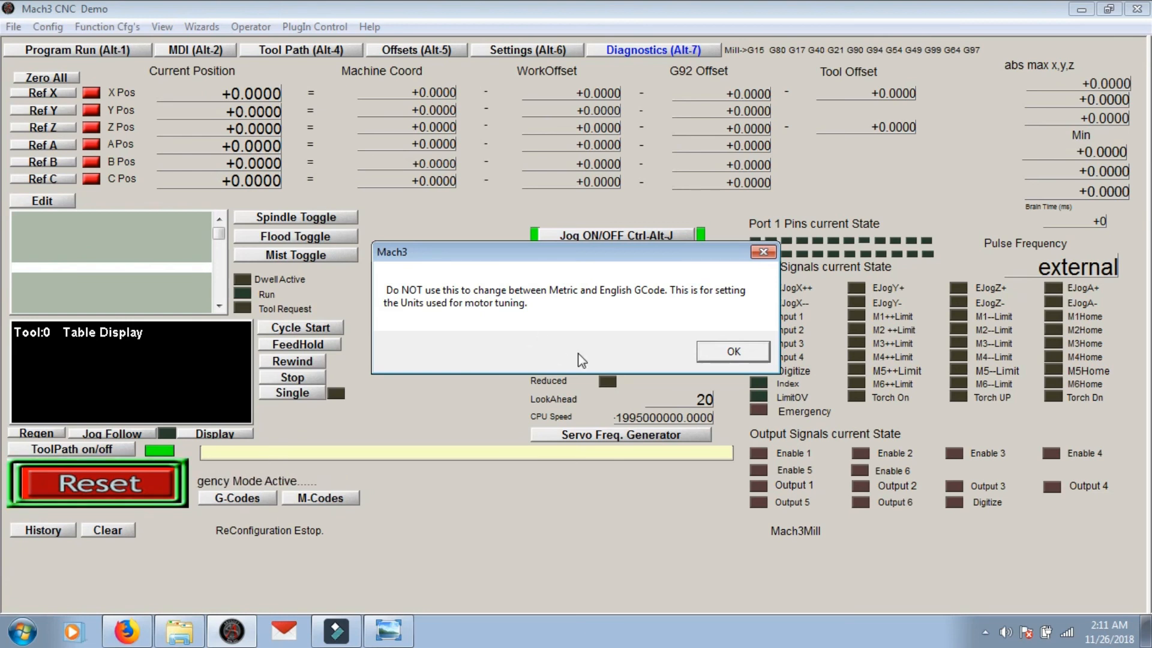
pyautogui.moveTo(604, 337)
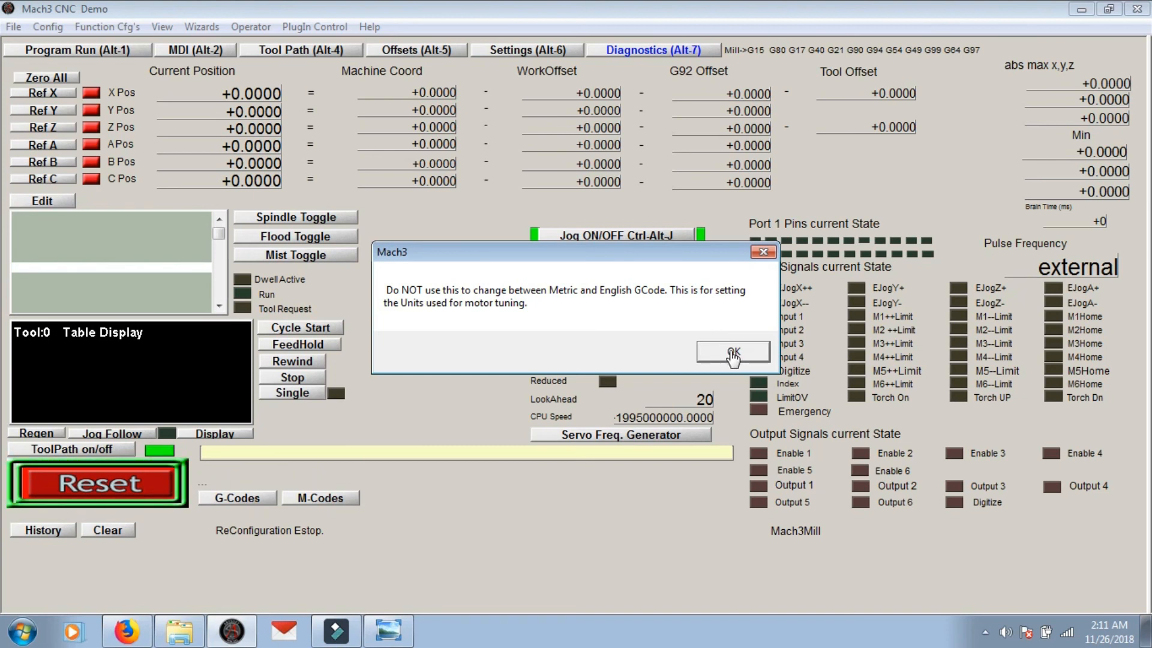
pyautogui.click(732, 351)
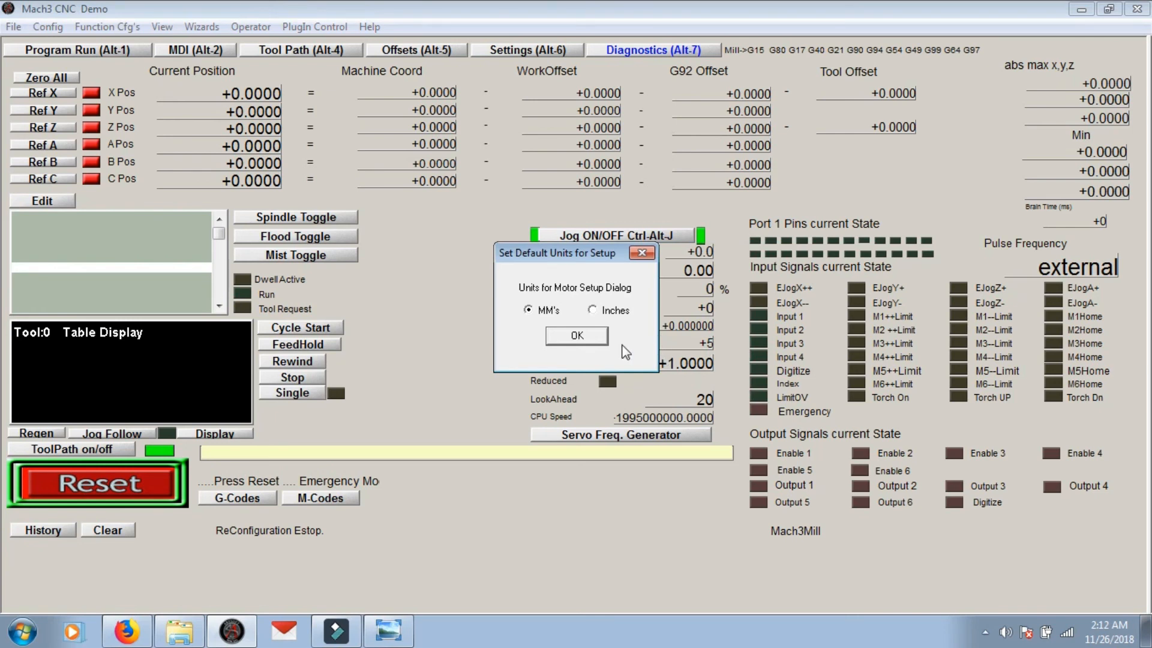
pyautogui.moveTo(595, 312)
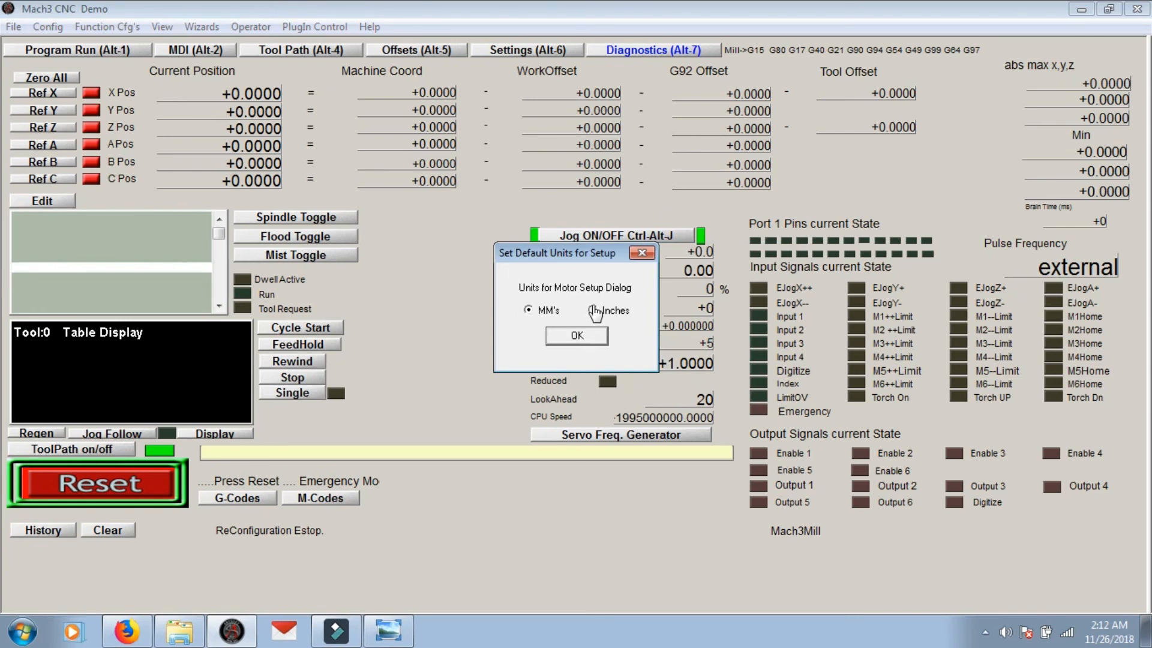
pyautogui.moveTo(549, 334)
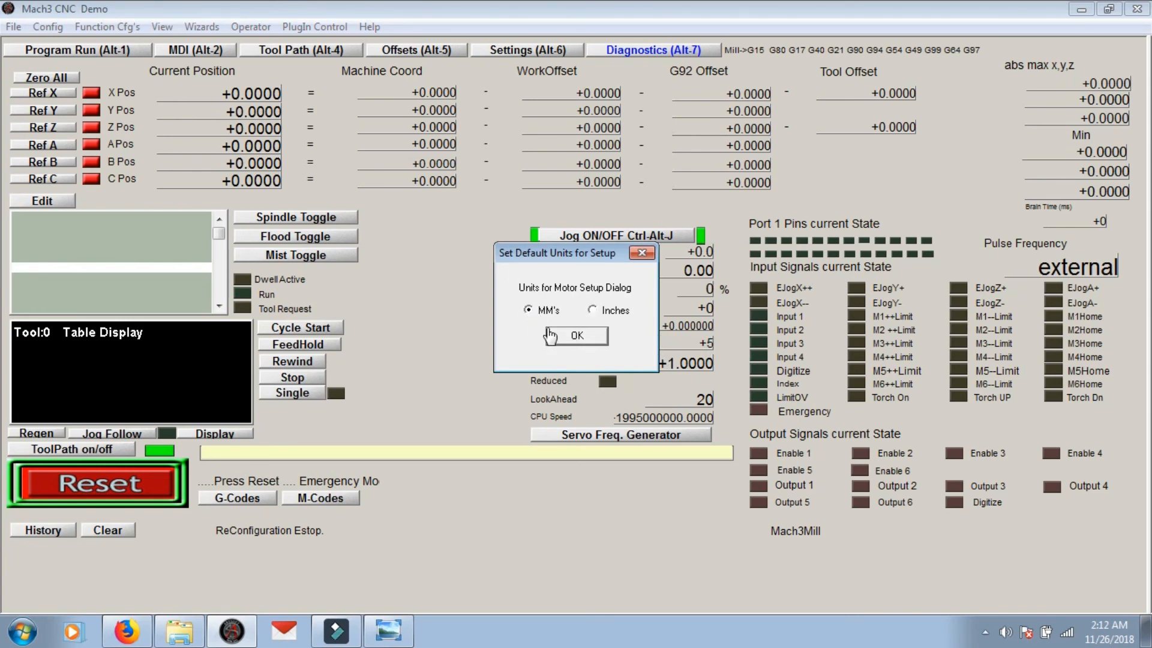
pyautogui.moveTo(686, 481)
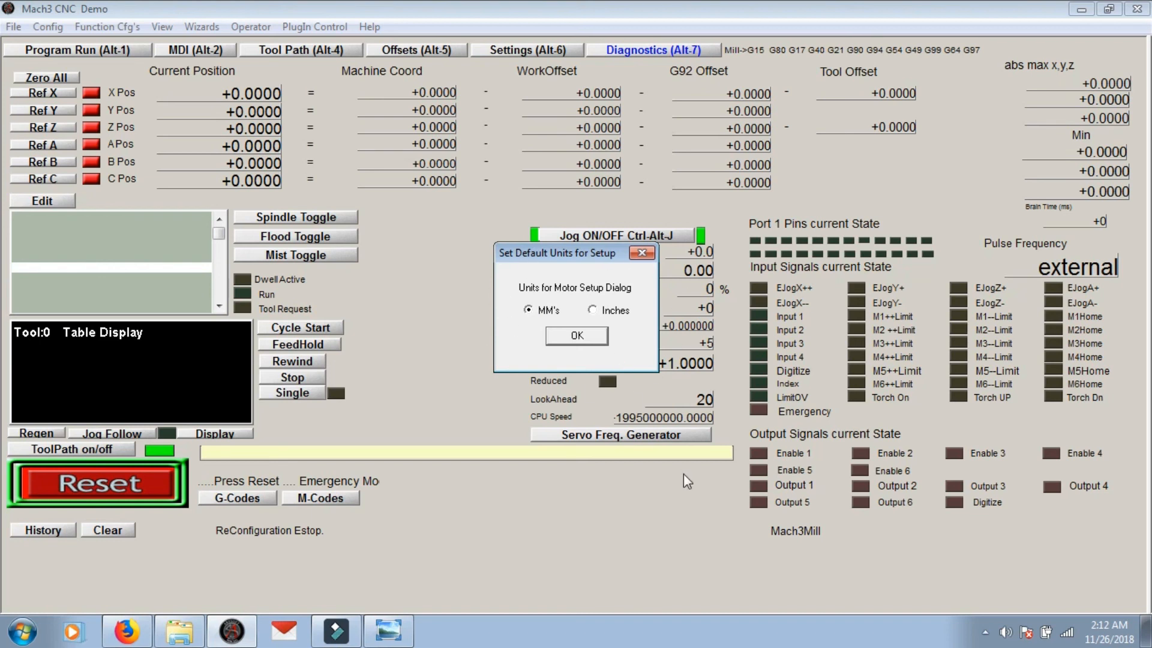
pyautogui.click(575, 335)
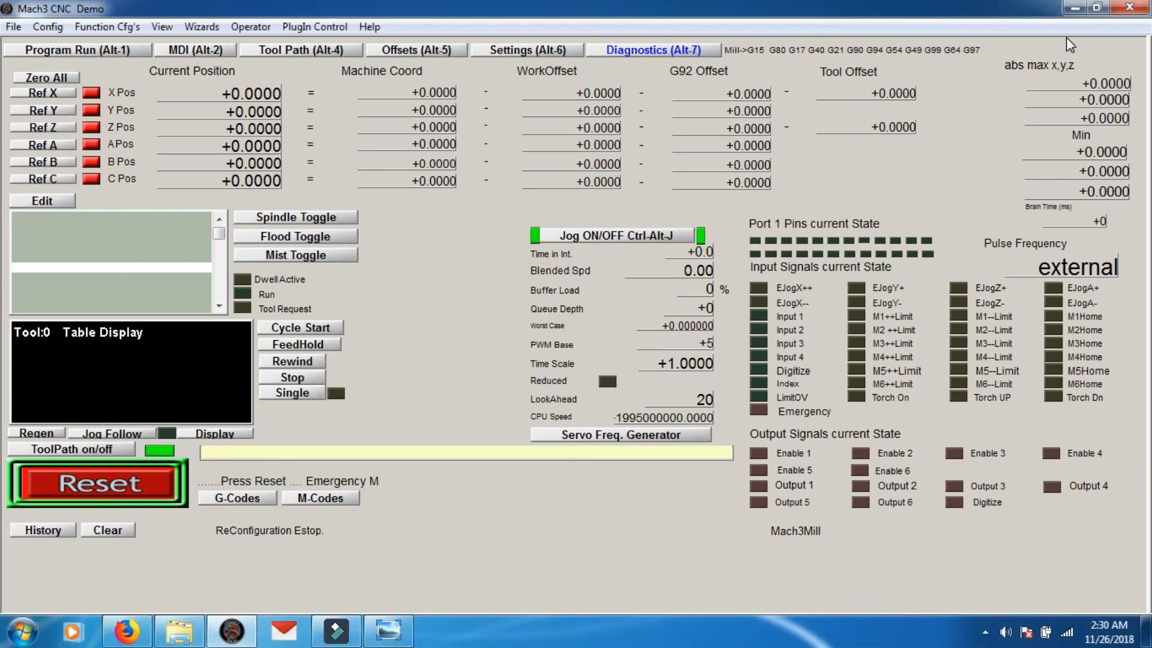